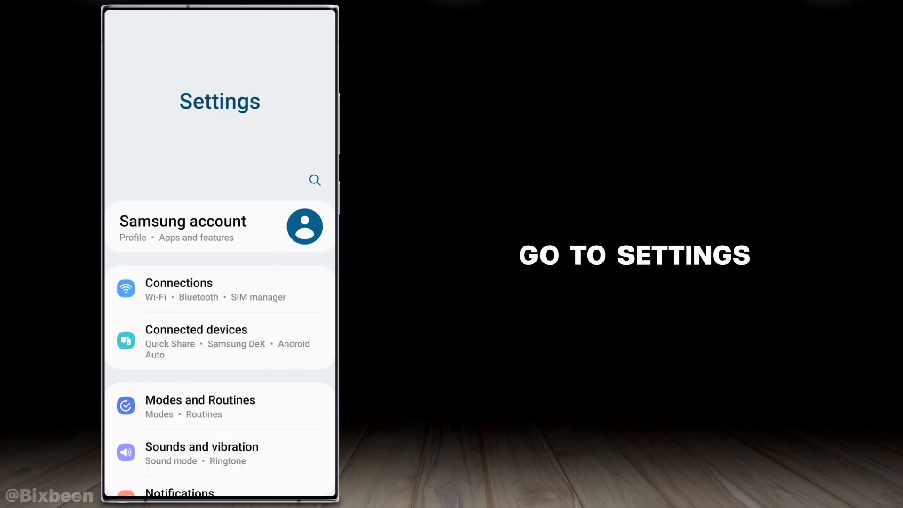
# Step: Enable Palm swipe to capture under Advanced features > Motions and gestures
pyautogui.scroll(-3)
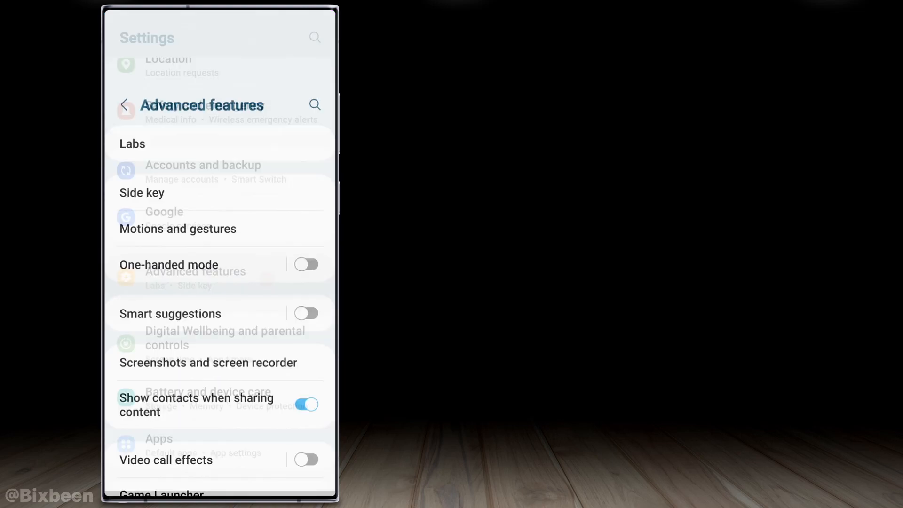
pyautogui.click(178, 228)
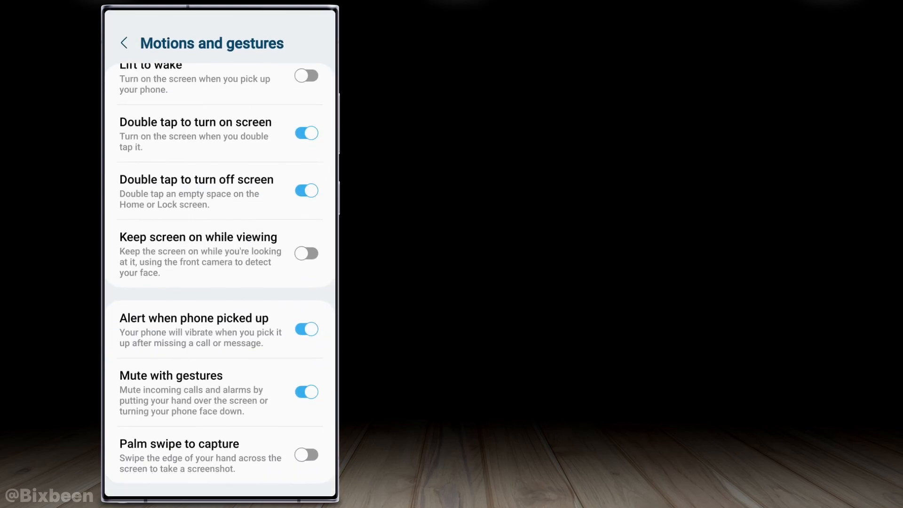
pyautogui.click(305, 454)
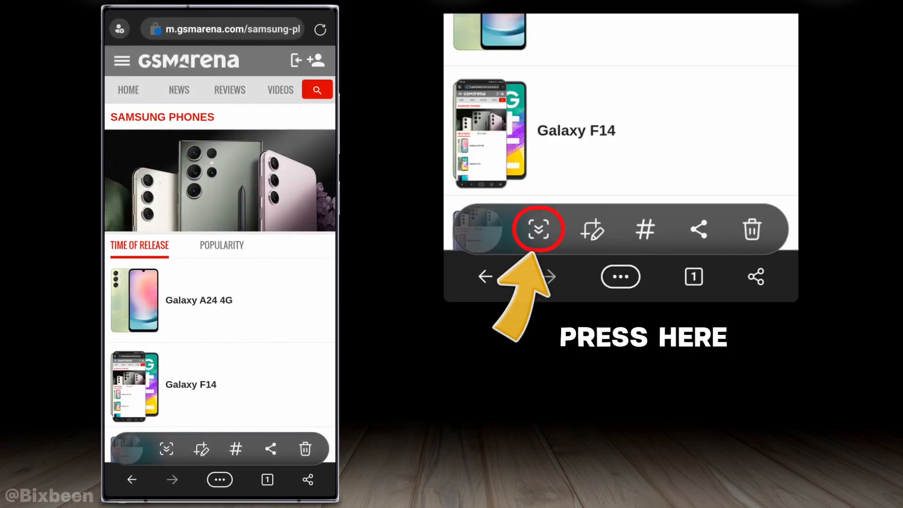
# Step: Extend the GSMArena screenshot with scroll capture down to the Galaxy S23 Ultra listing
pyautogui.click(537, 229)
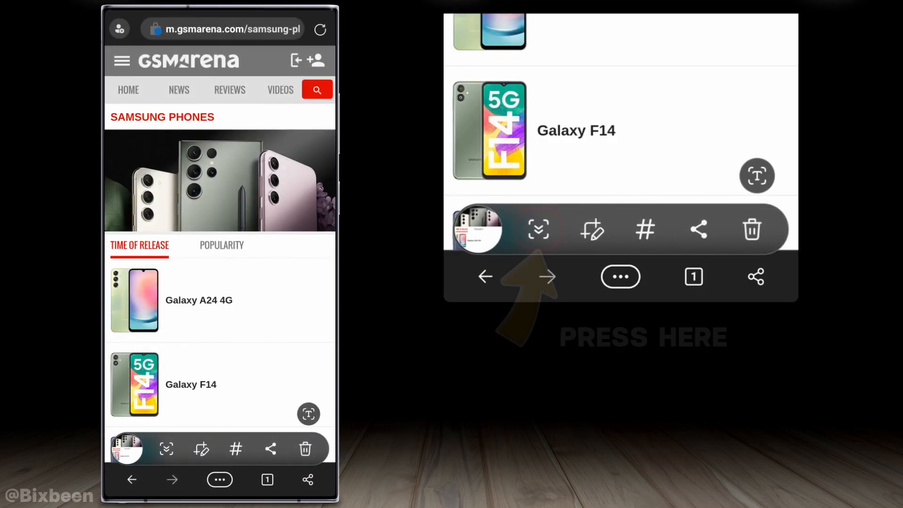
pyautogui.scroll(-3)
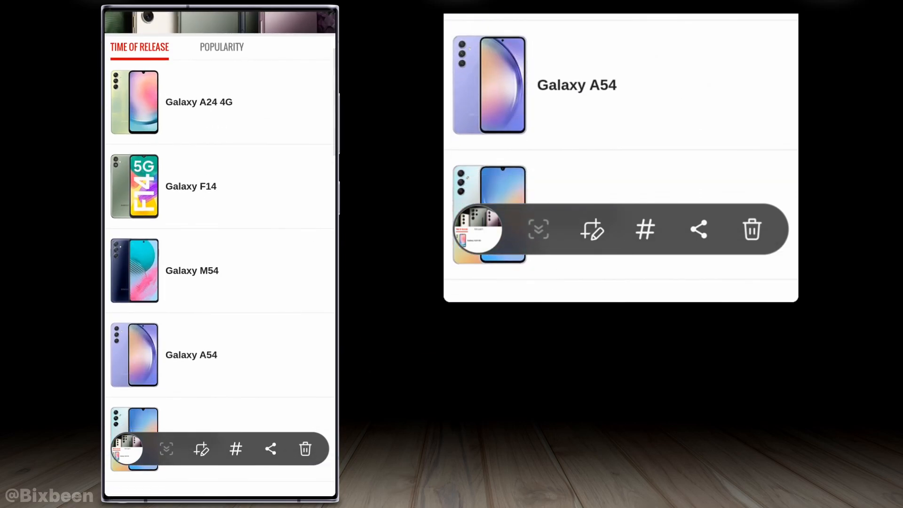
pyautogui.scroll(-3)
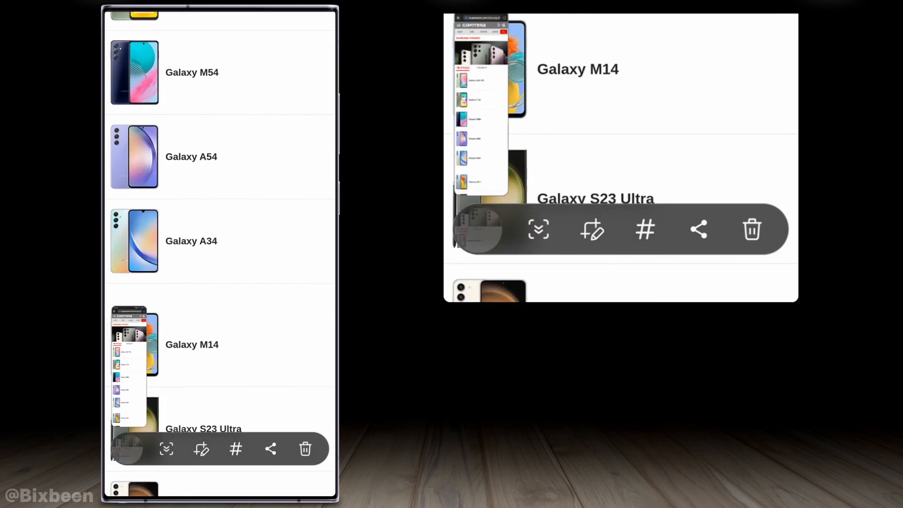
pyautogui.scroll(-3)
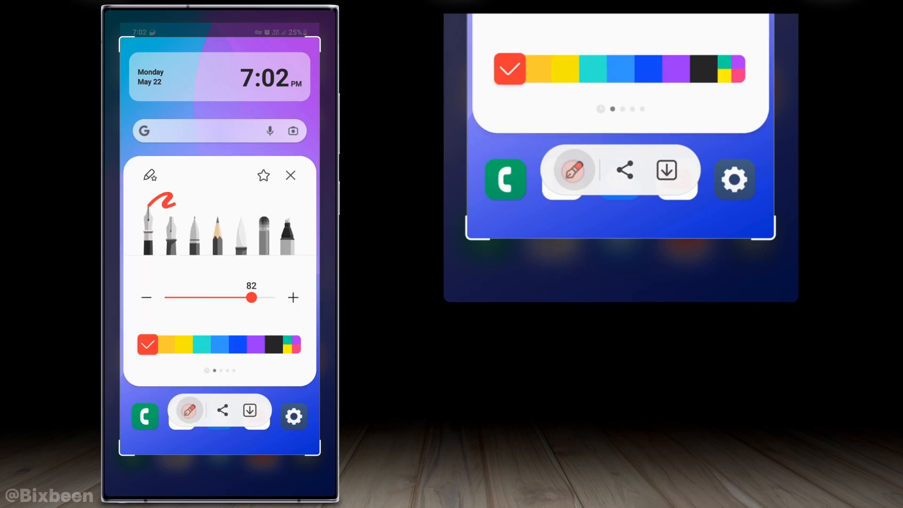
# Step: Pick a pen tool to draw on the captured home-screen screenshot
pyautogui.click(183, 344)
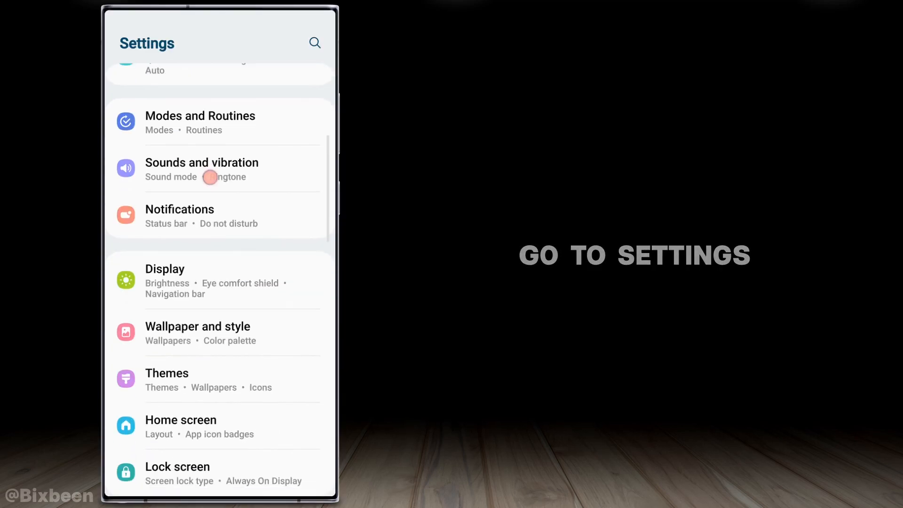
# Step: Turn on Edge panels under Display and enable the Smart select panel
pyautogui.click(164, 269)
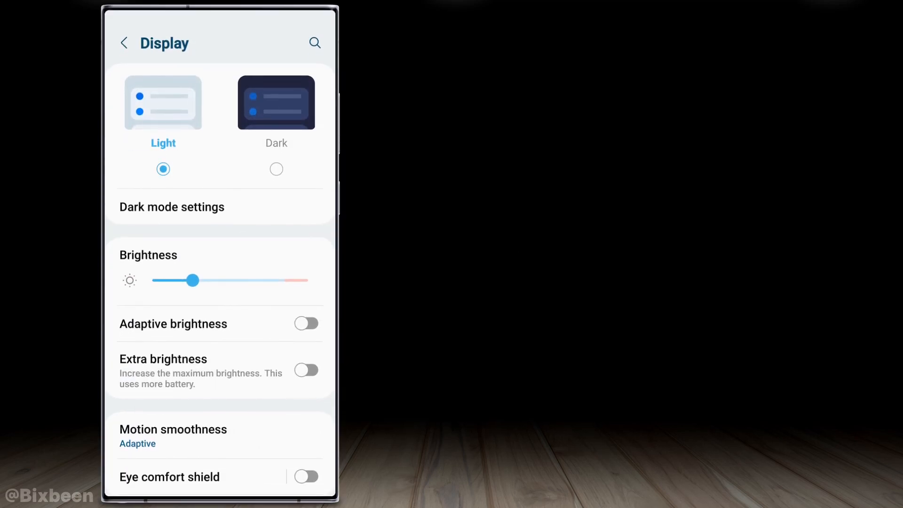
pyautogui.scroll(-3)
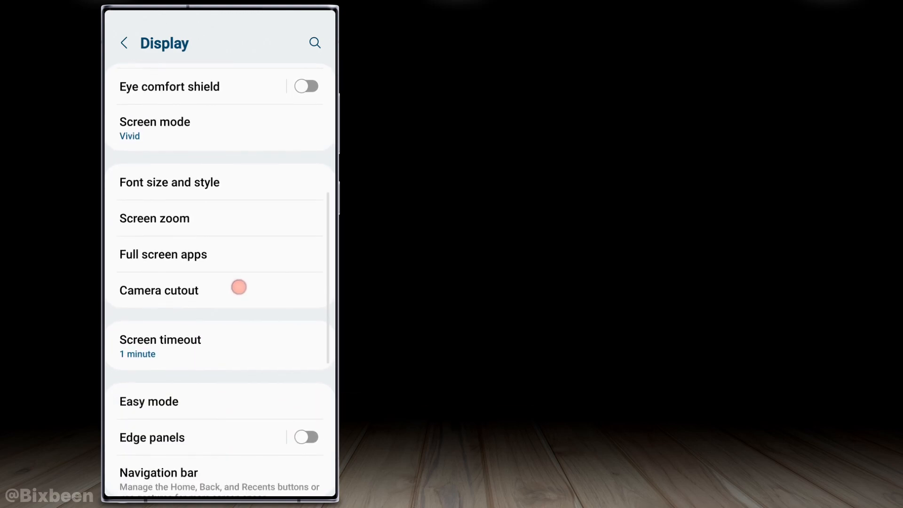
pyautogui.click(151, 438)
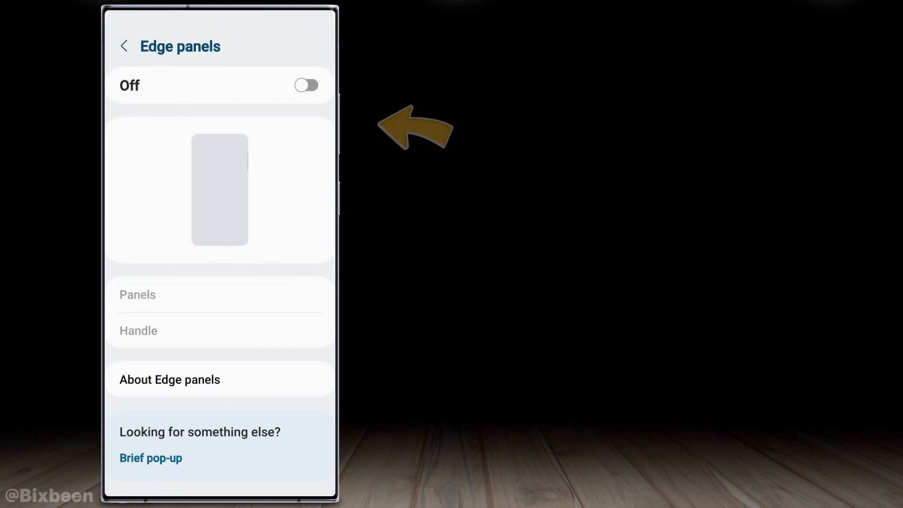
pyautogui.click(306, 85)
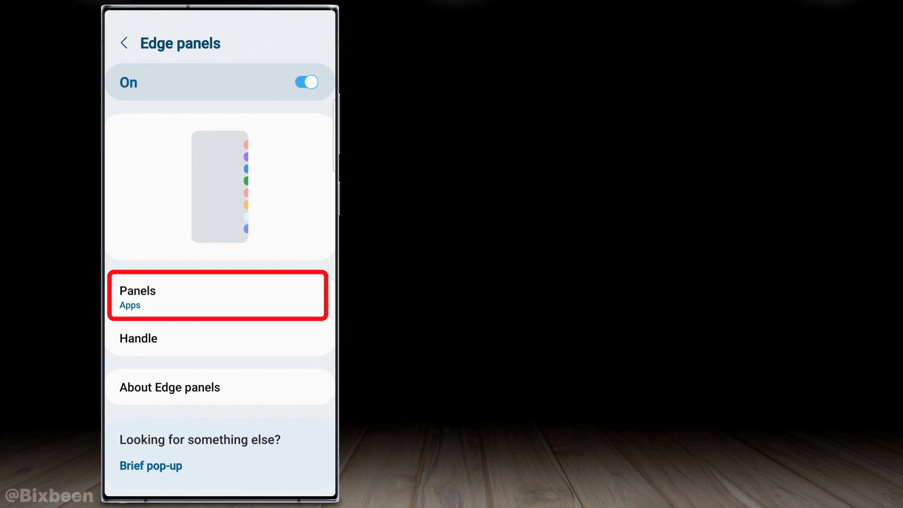
pyautogui.click(217, 295)
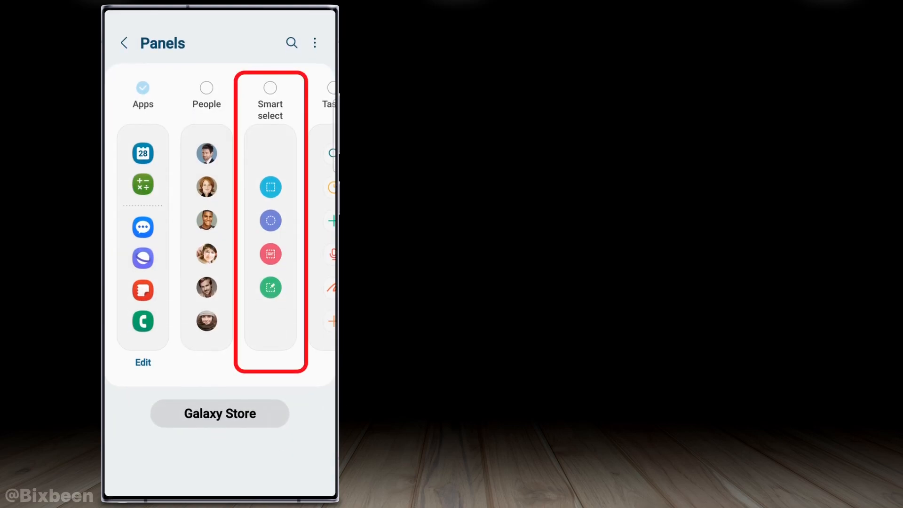
pyautogui.click(270, 88)
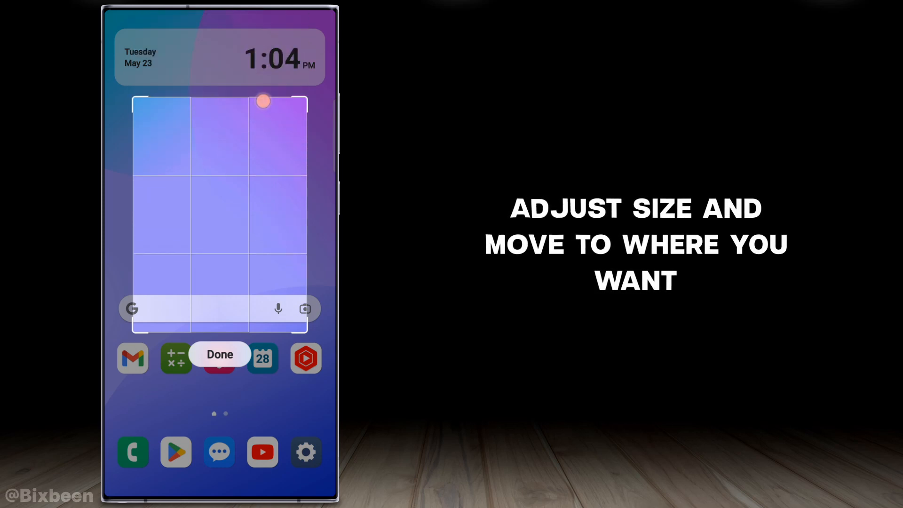
# Step: Frame the date-and-time widget with the Smart select rectangle and confirm the area
pyautogui.moveTo(263, 101); pyautogui.dragTo(302, 166)
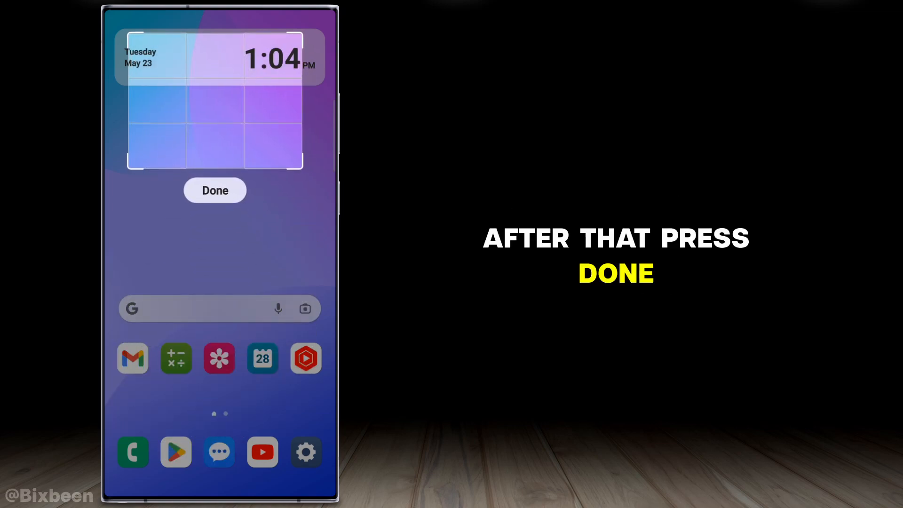
pyautogui.click(214, 190)
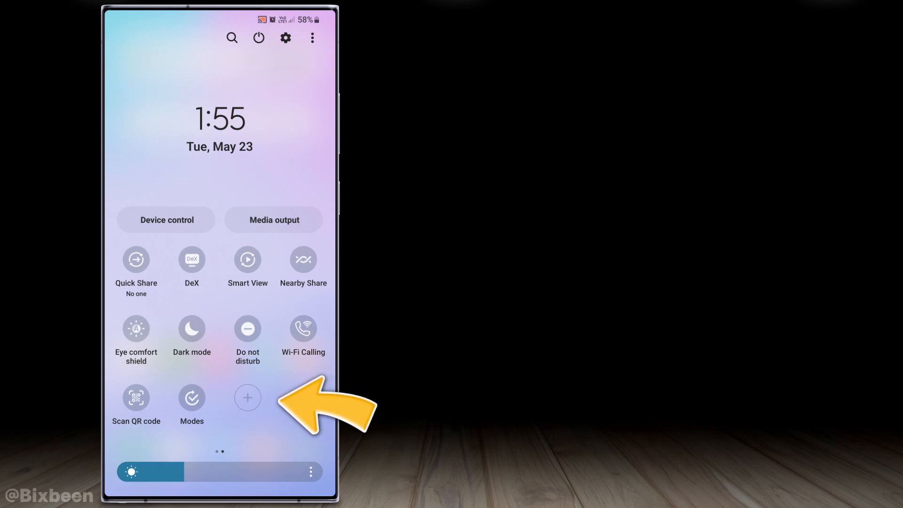
# Step: Edit the quick panel buttons and finish, keeping Wi-Fi, Sound and Bluetooth tiles
pyautogui.click(247, 397)
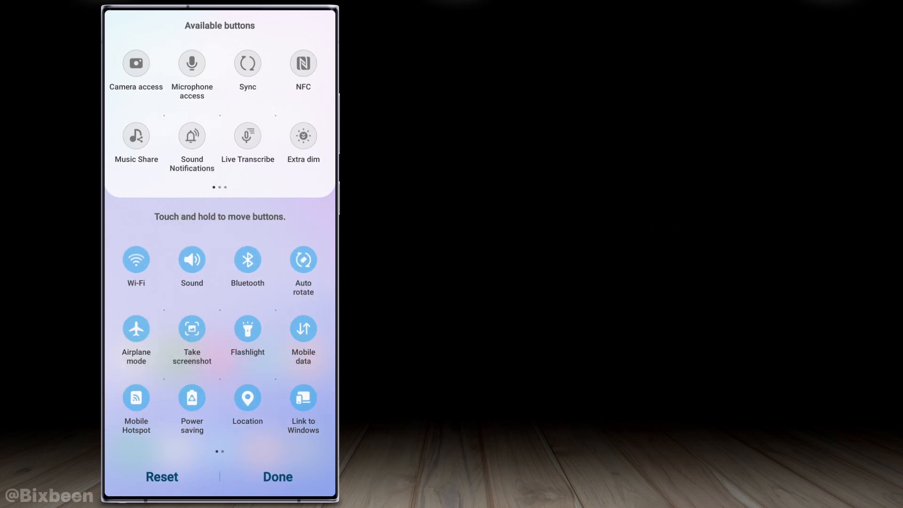
pyautogui.click(276, 476)
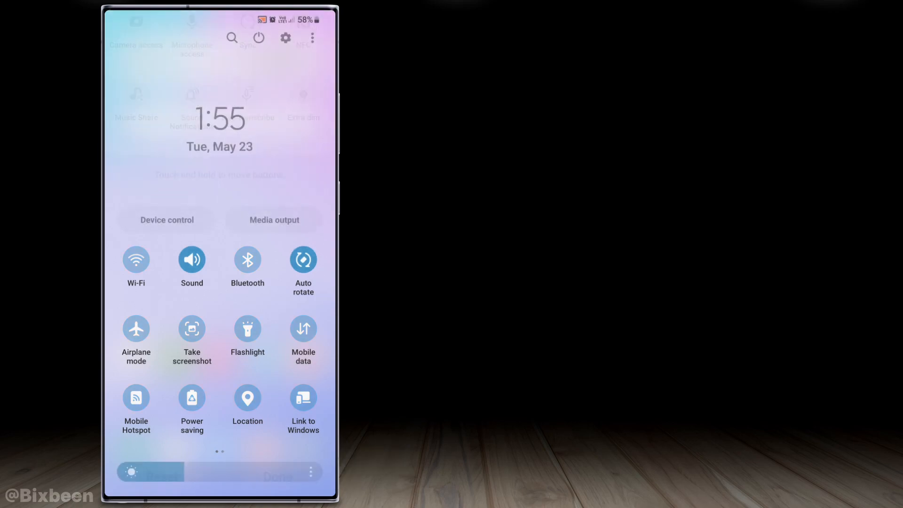